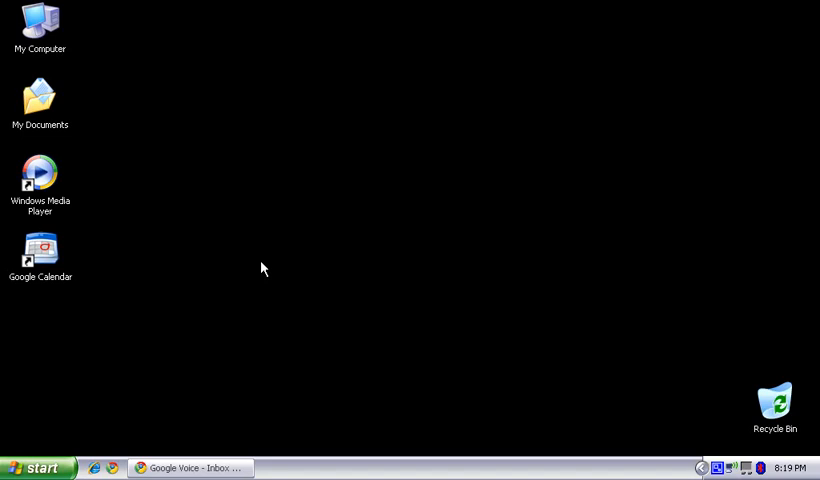
pyautogui.moveTo(264, 232)
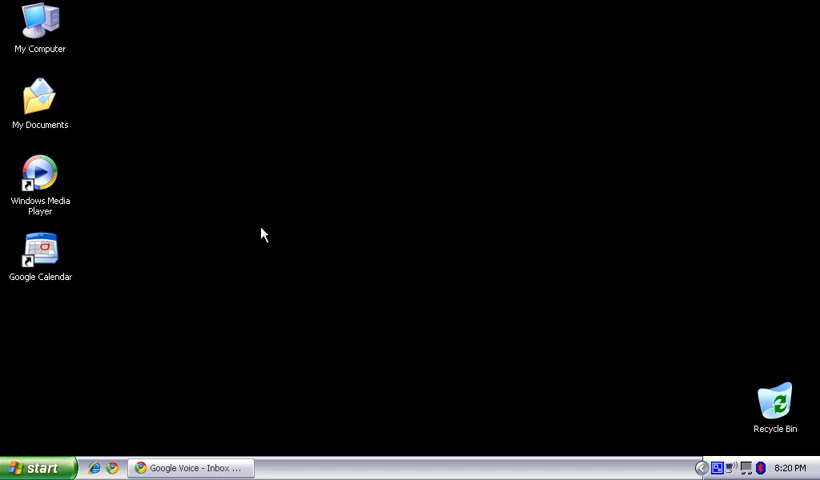
pyautogui.moveTo(792, 468)
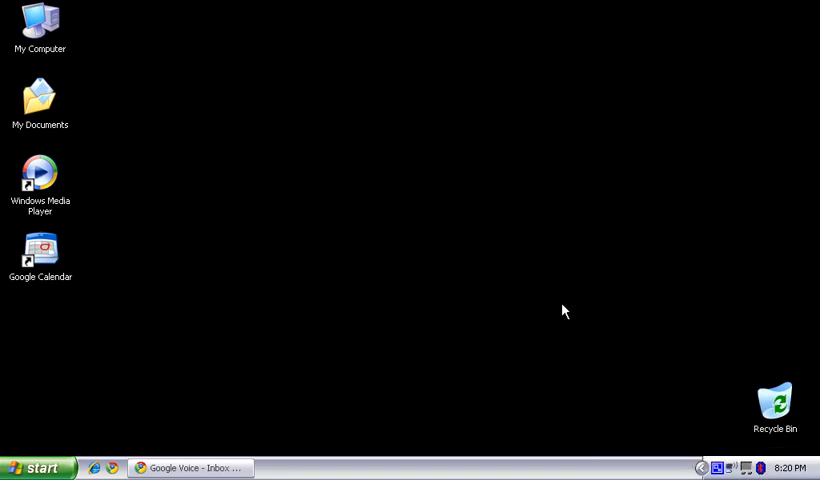
pyautogui.moveTo(568, 316)
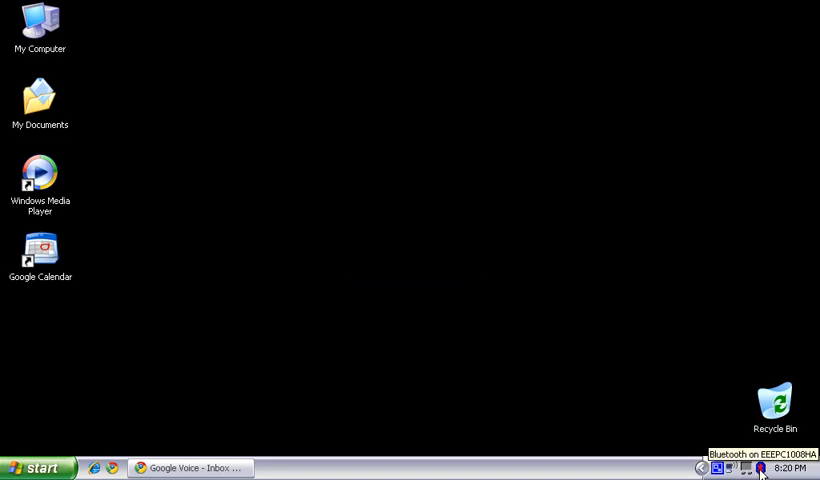
pyautogui.moveTo(672, 368)
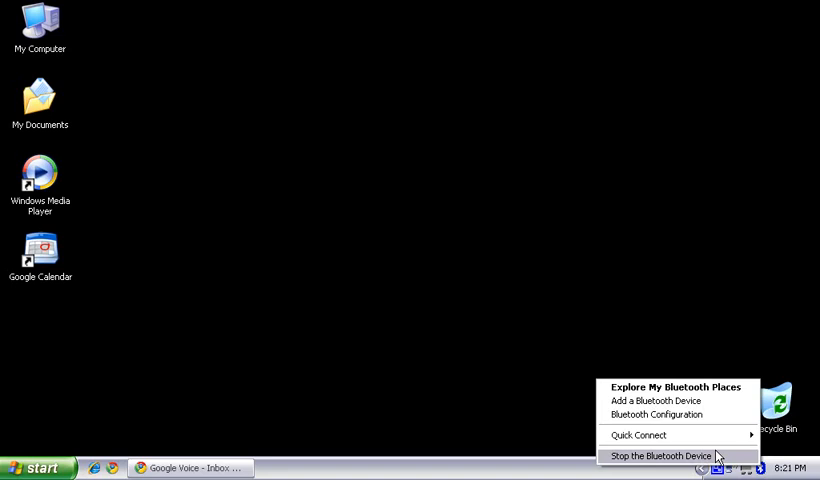
pyautogui.moveTo(668, 412)
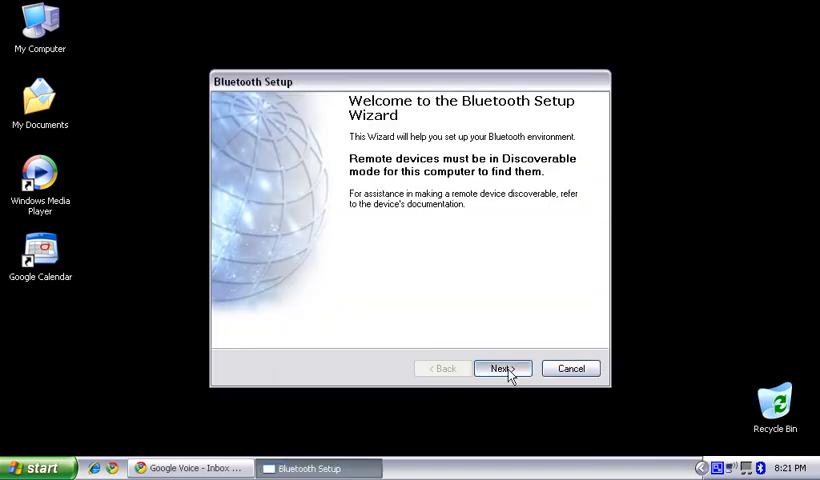
# Select the discovered LG VS740 phone from the found devices and continue to its services page.
pyautogui.click(502, 368)
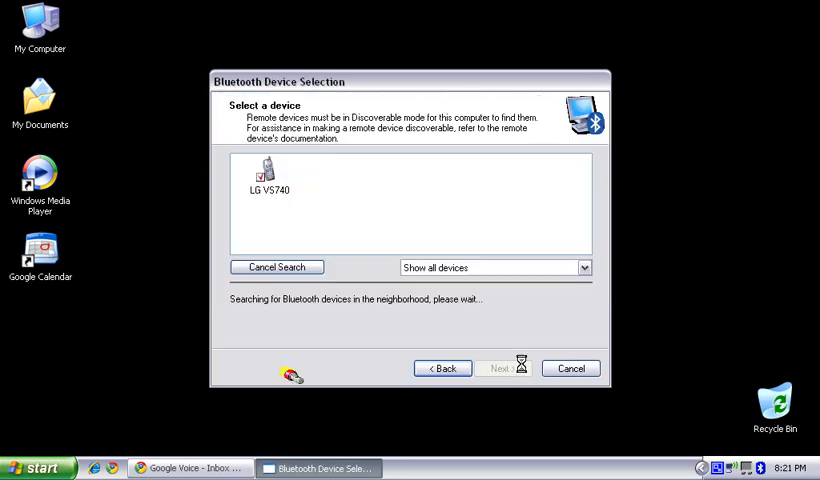
pyautogui.click(268, 184)
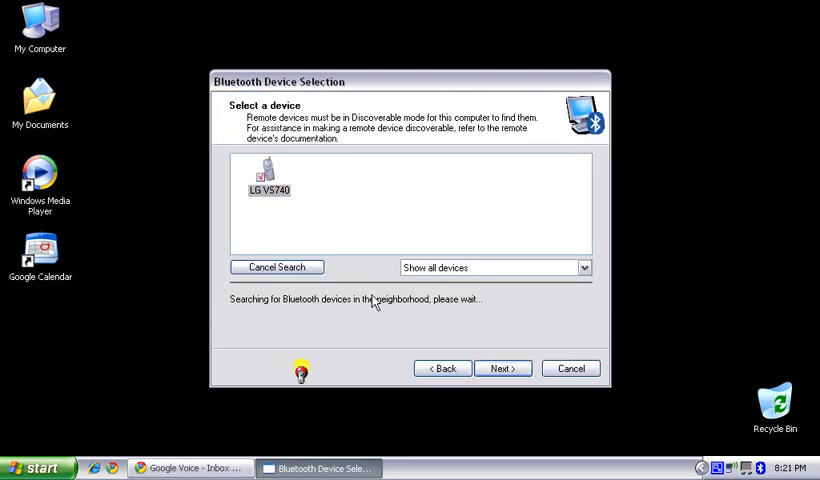
pyautogui.moveTo(336, 220)
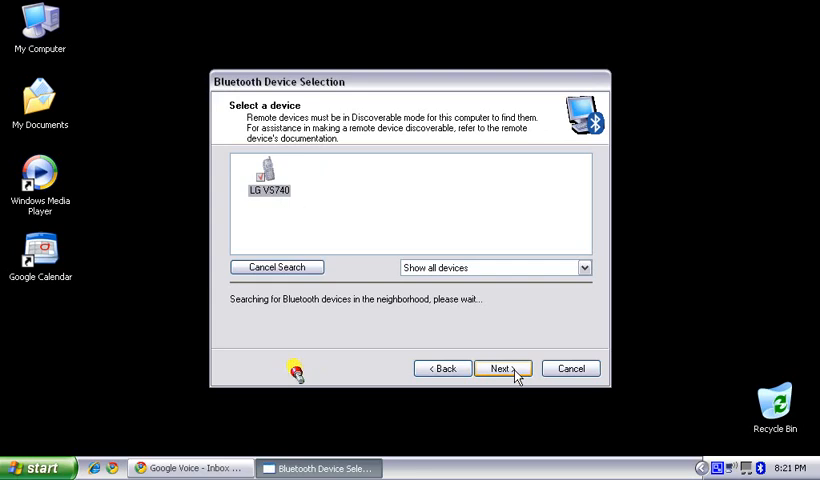
pyautogui.click(504, 368)
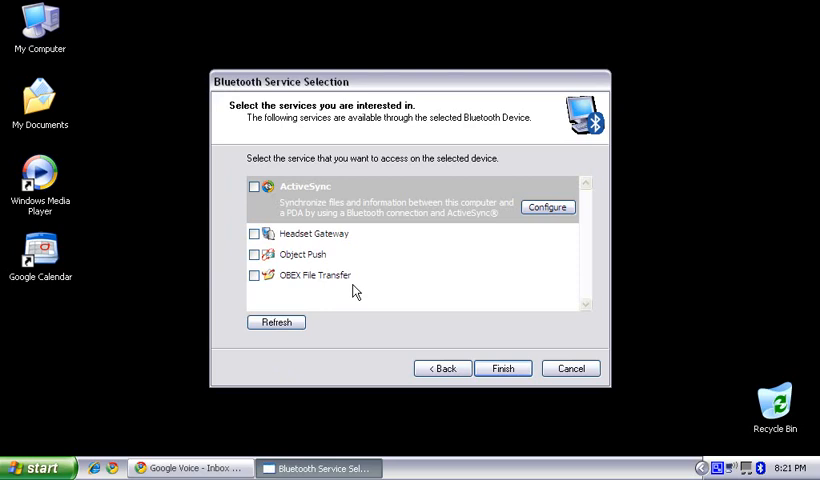
# Choose the OBEX File Transfer service for the LG VS740 and finish, creating its connection shortcut.
pyautogui.click(252, 276)
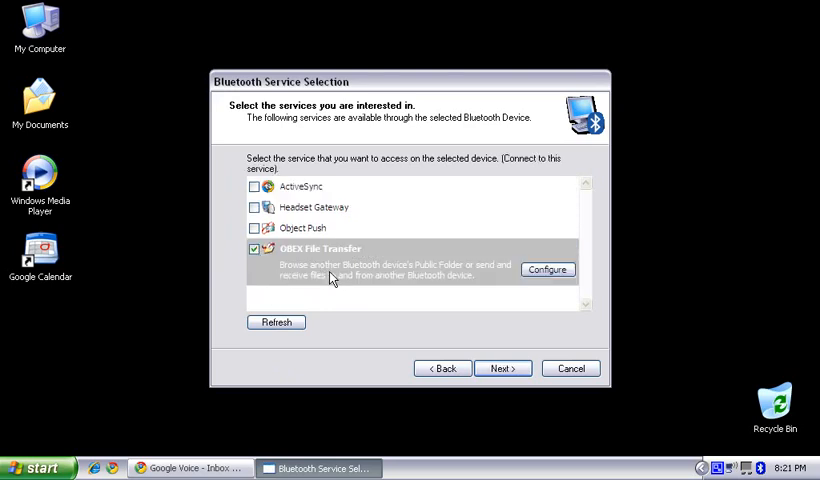
pyautogui.moveTo(504, 368)
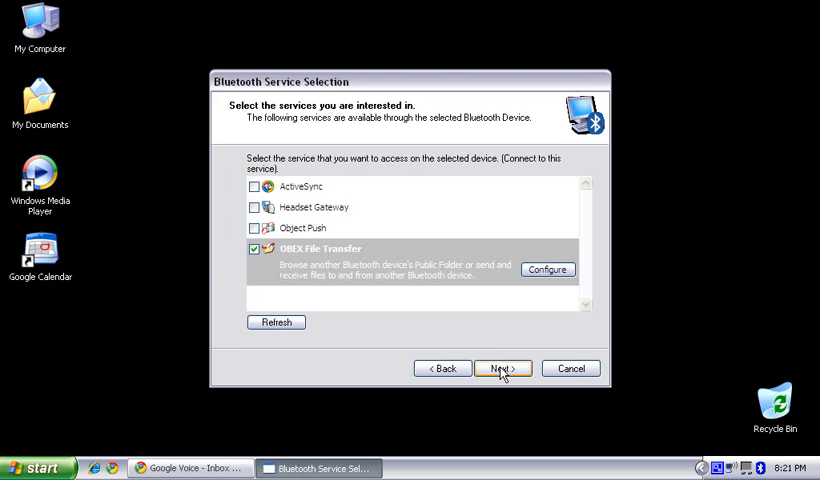
pyautogui.moveTo(504, 356)
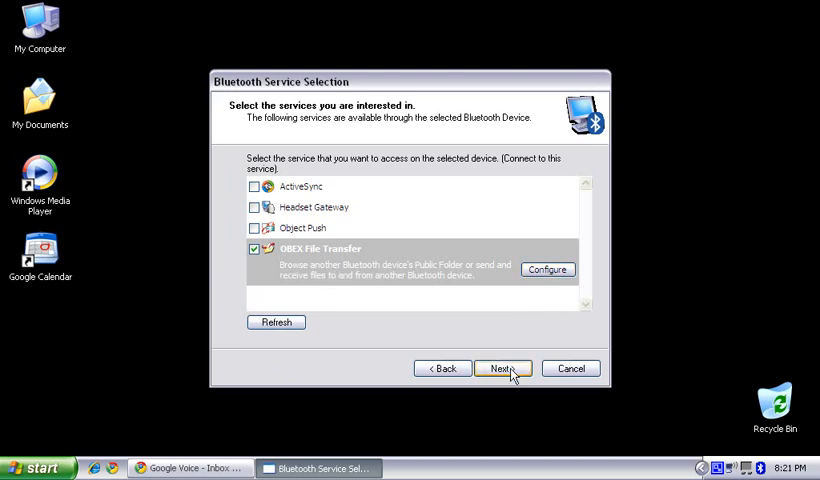
pyautogui.click(502, 368)
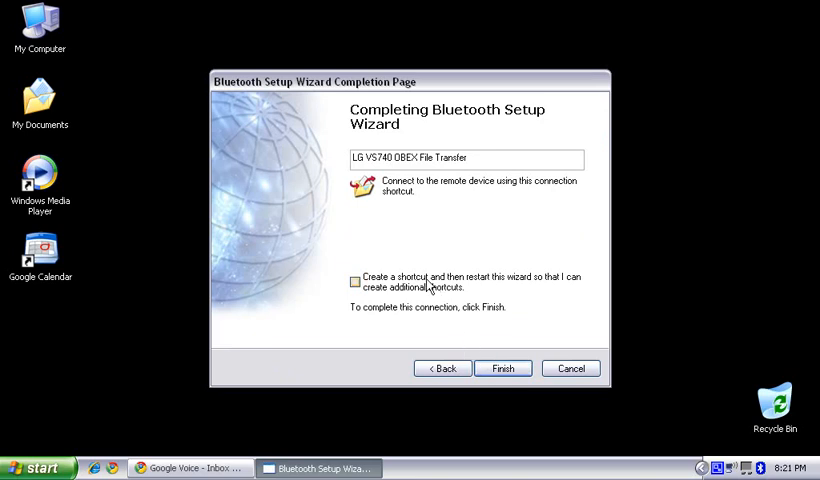
pyautogui.moveTo(484, 292)
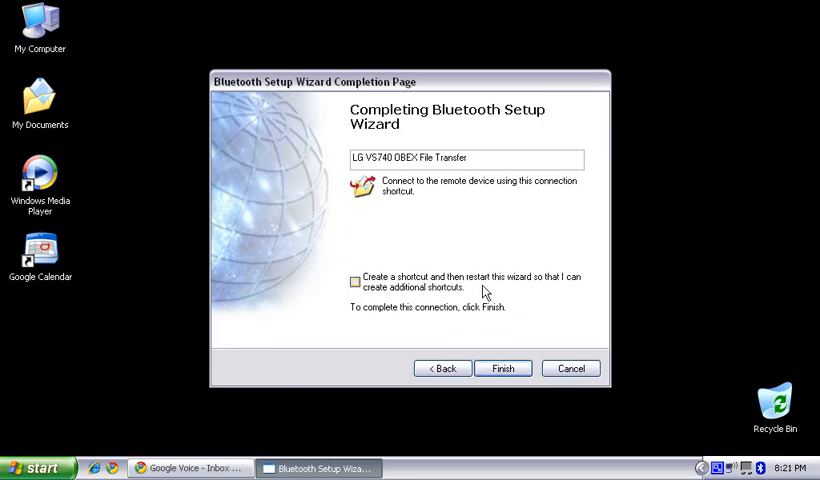
pyautogui.moveTo(524, 368)
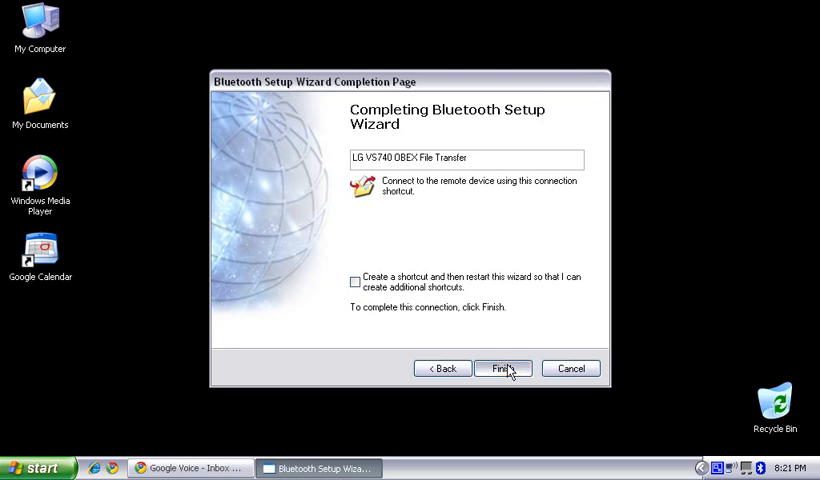
pyautogui.click(502, 368)
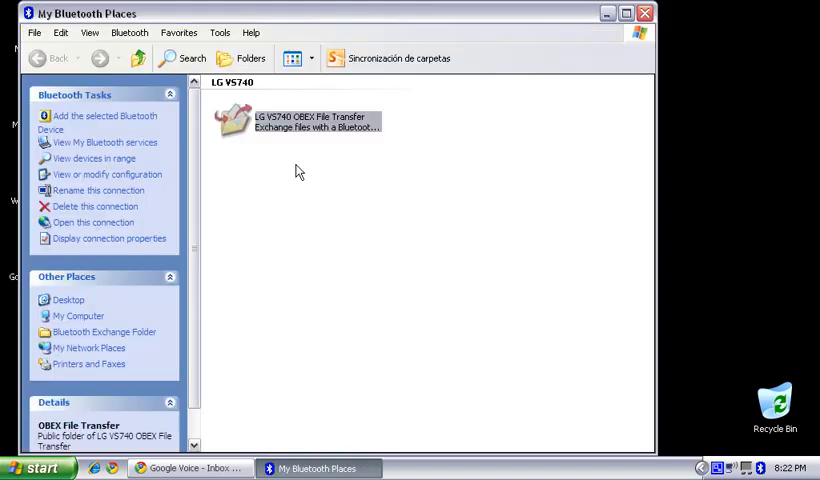
pyautogui.moveTo(280, 130)
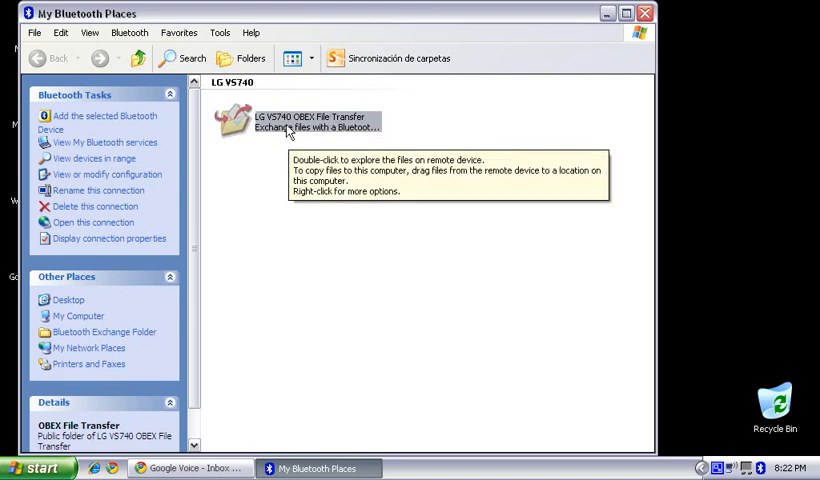
pyautogui.moveTo(254, 130)
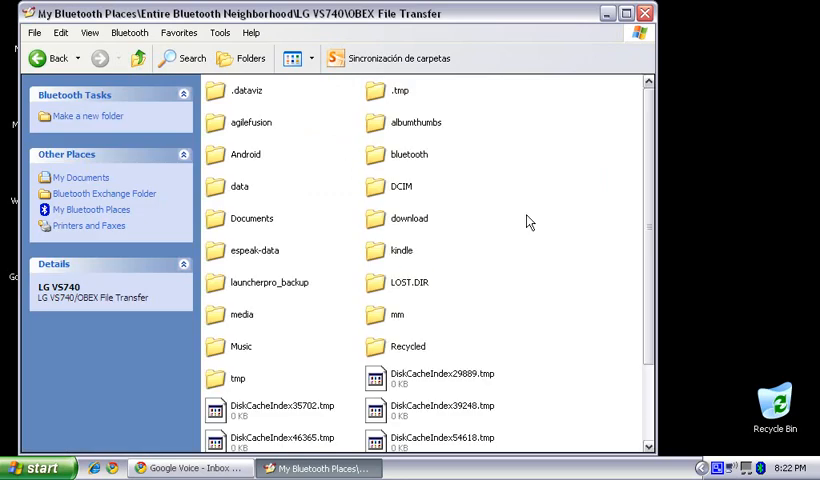
# Scroll through the LG VS740's root folders such as Android, DCIM and Music.
pyautogui.scroll(-3)
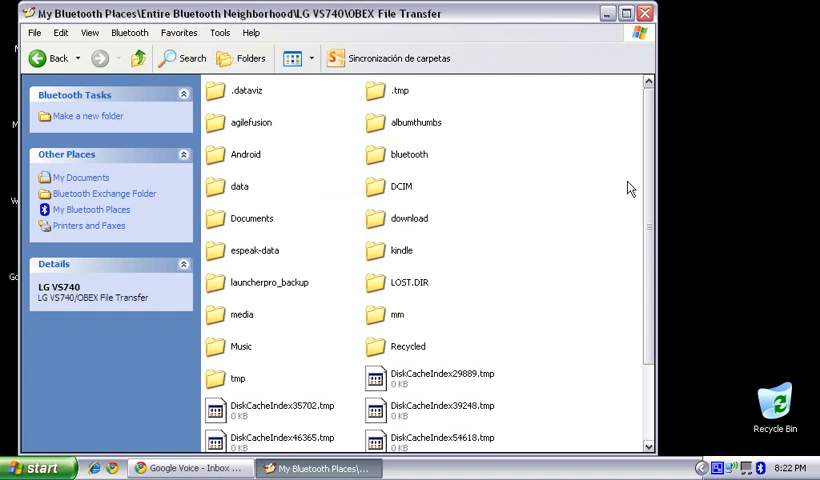
pyautogui.moveTo(338, 218)
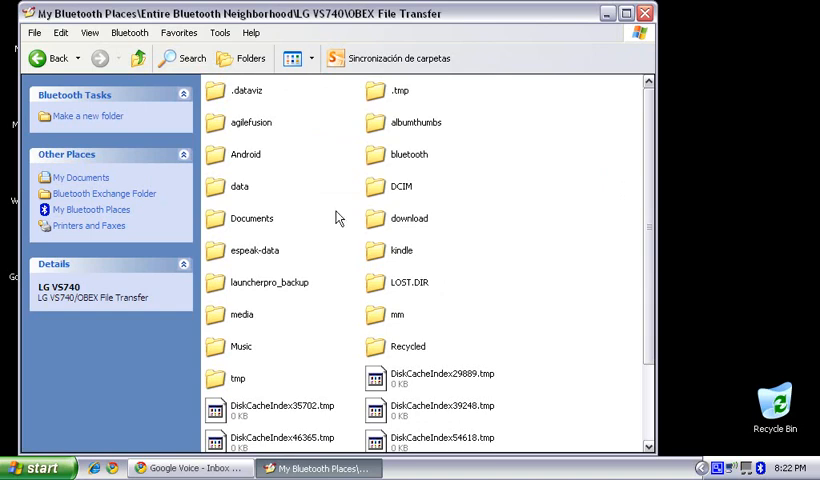
pyautogui.moveTo(342, 164)
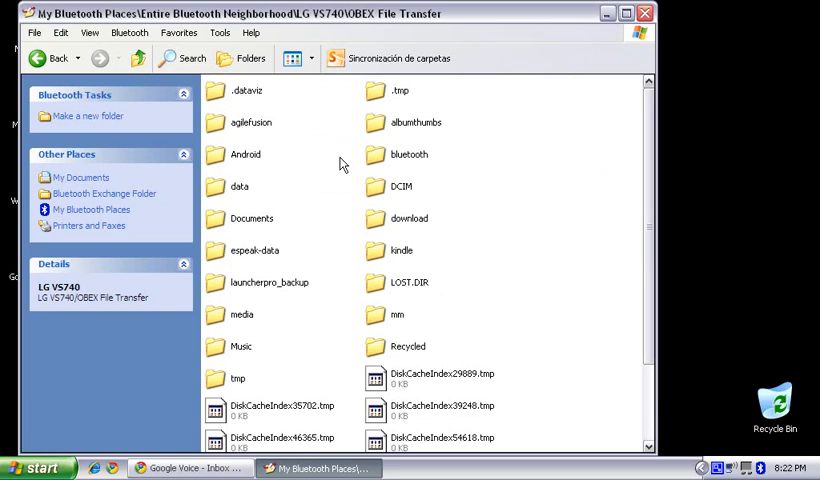
pyautogui.moveTo(430, 196)
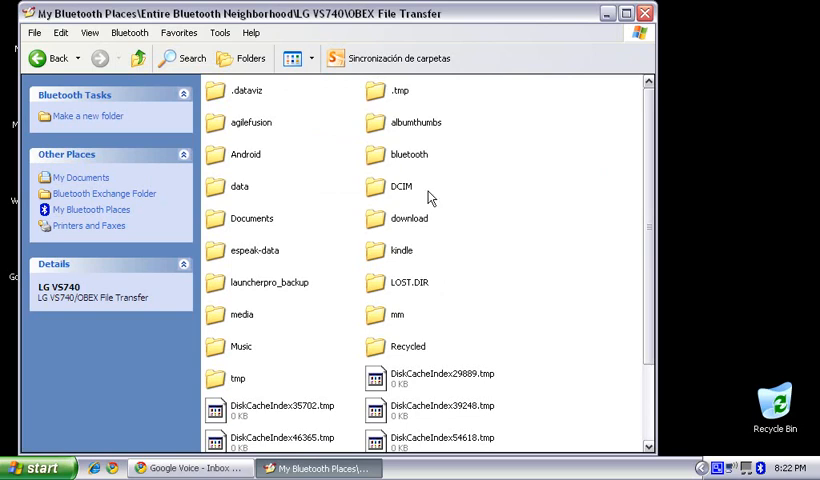
pyautogui.scroll(-3)
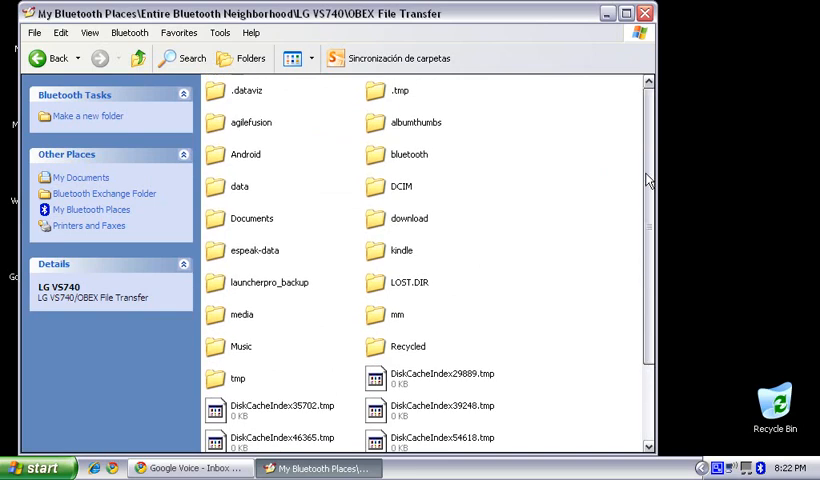
pyautogui.moveTo(244, 160)
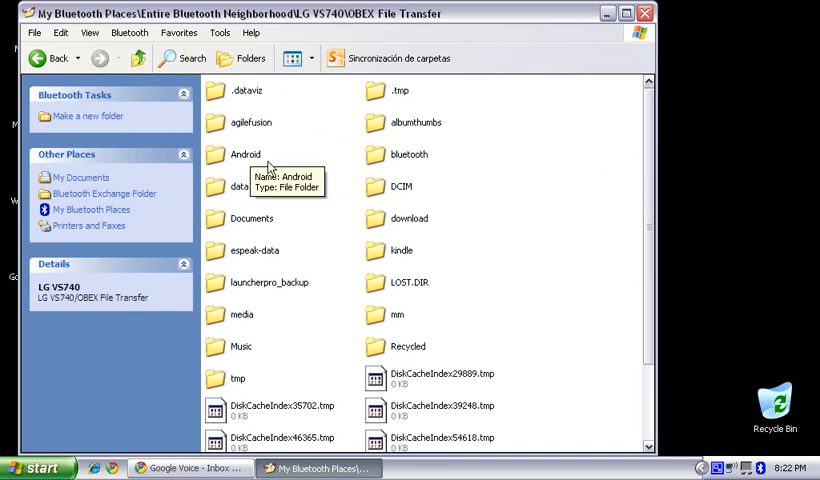
pyautogui.moveTo(400, 218)
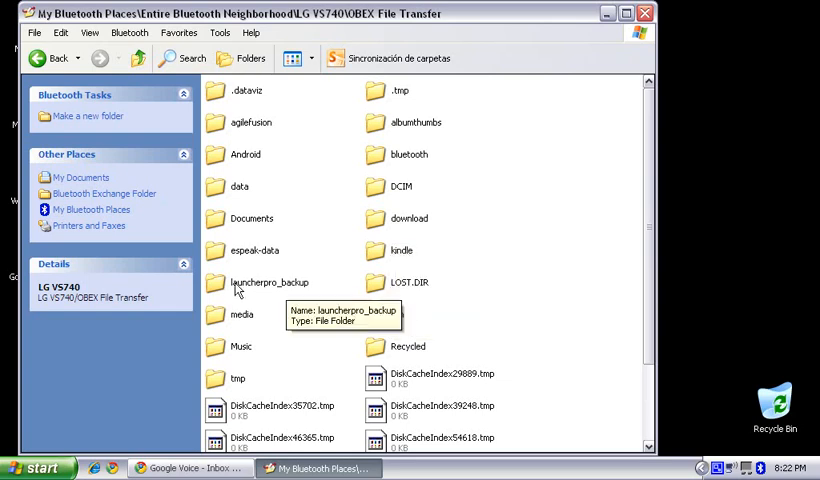
pyautogui.moveTo(396, 348)
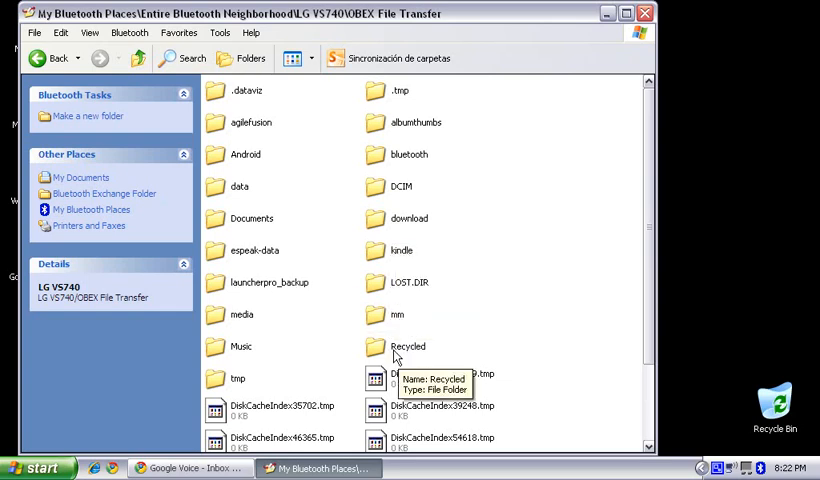
pyautogui.moveTo(232, 204)
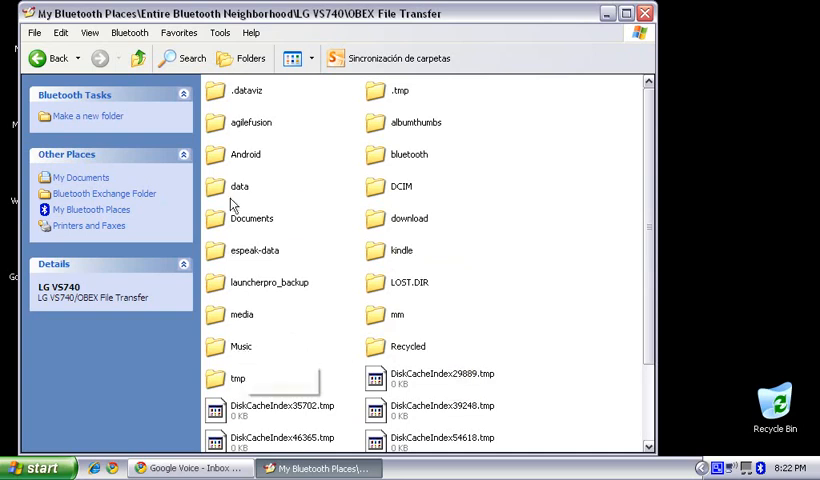
pyautogui.scroll(-3)
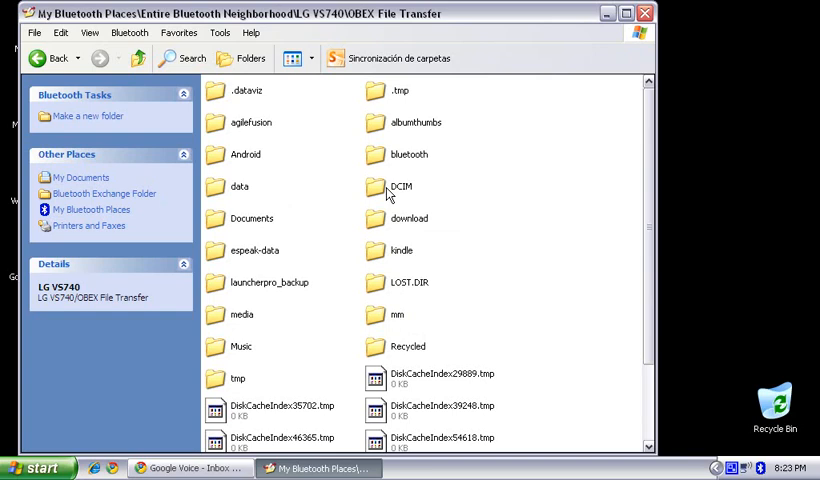
# Go into DCIM > Camera on the phone and drag photo 20100806114215.jpg onto the desktop.
pyautogui.doubleClick(402, 186)
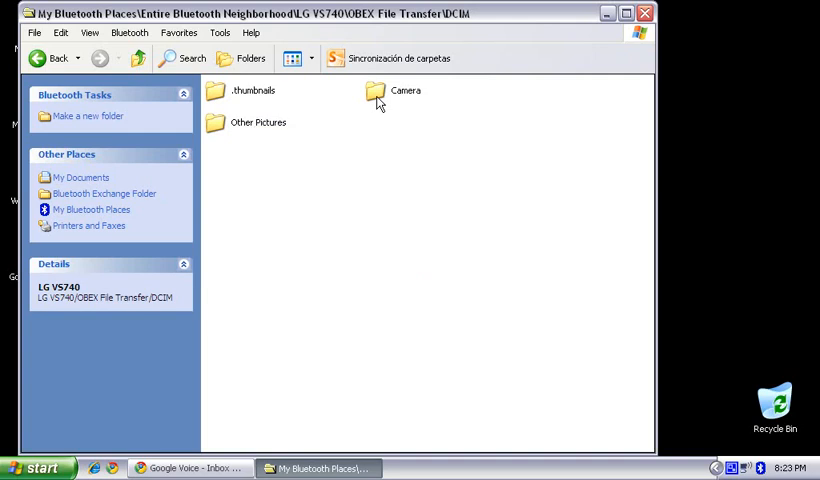
pyautogui.doubleClick(392, 90)
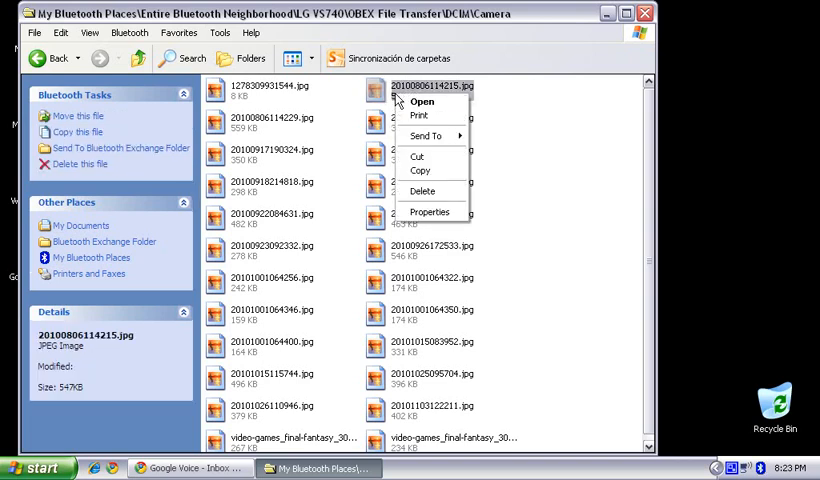
pyautogui.moveTo(424, 136)
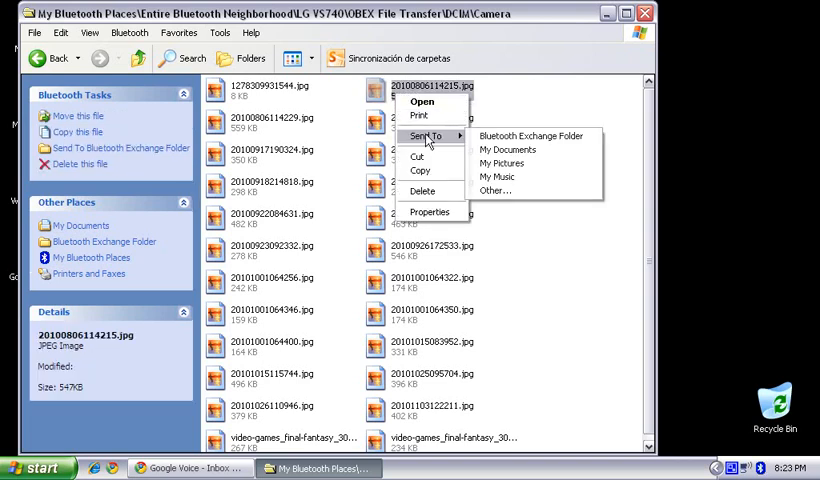
pyautogui.moveTo(508, 148)
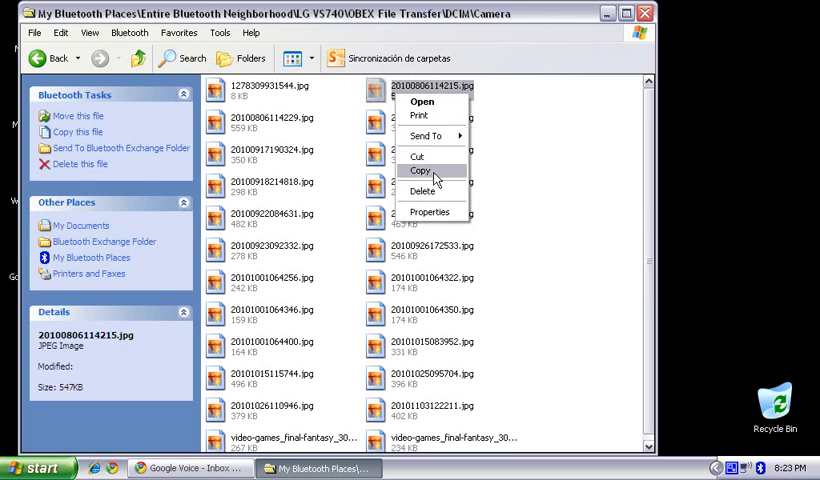
pyautogui.moveTo(430, 212)
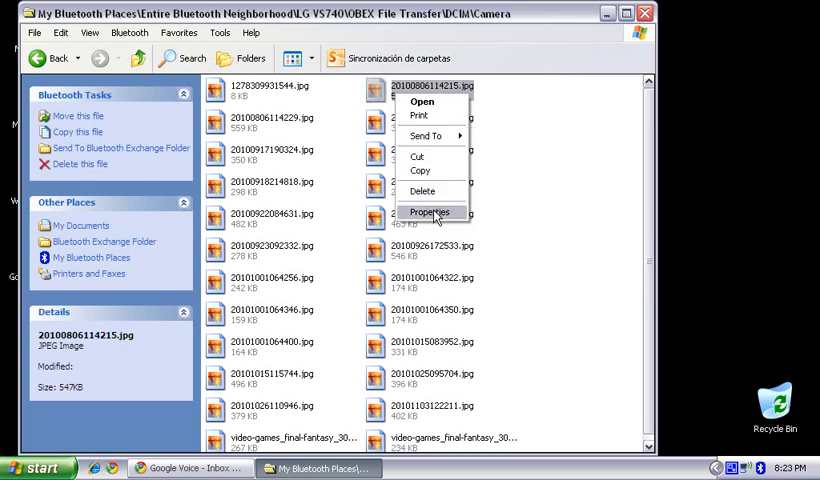
pyautogui.moveTo(488, 168)
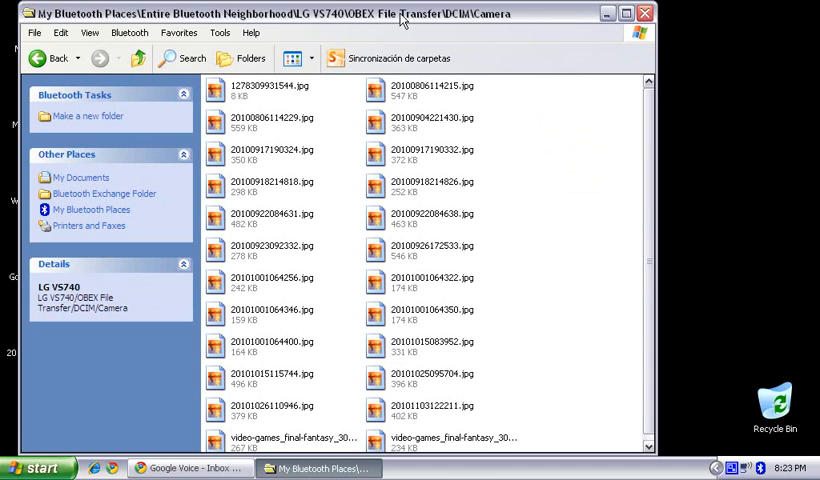
pyautogui.moveTo(400, 12); pyautogui.dragTo(500, 4)
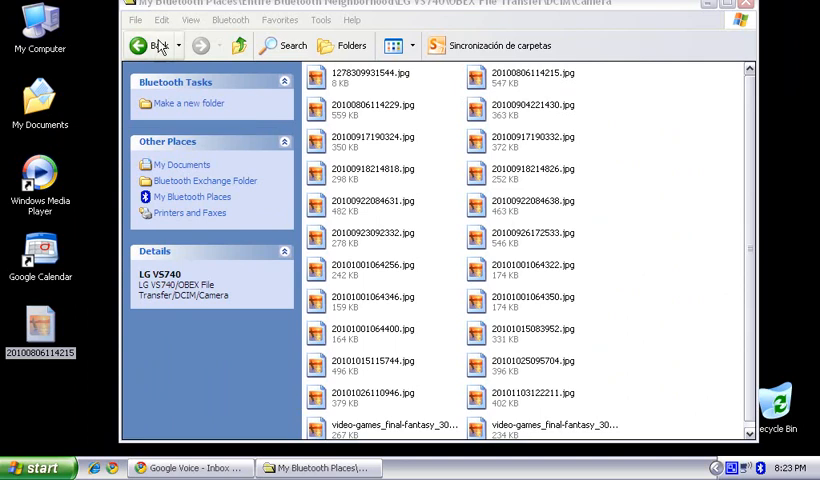
pyautogui.moveTo(312, 138)
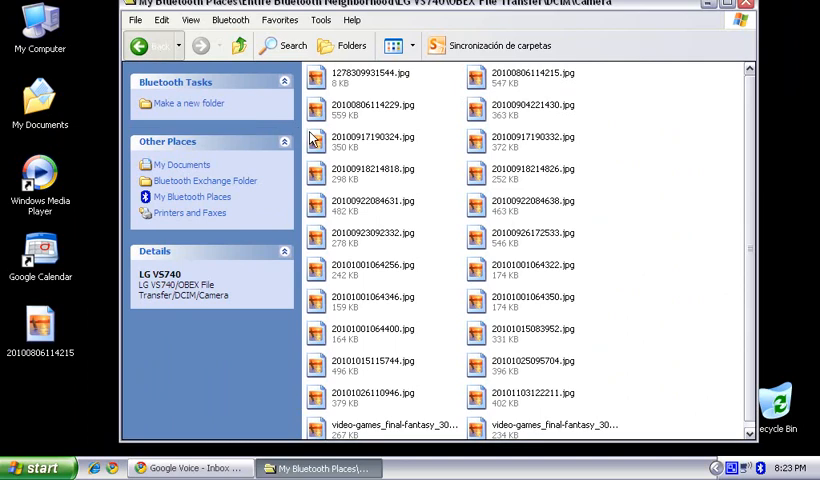
# Return to the phone's root folder and create New Text Document on the desktop.
pyautogui.click(152, 44)
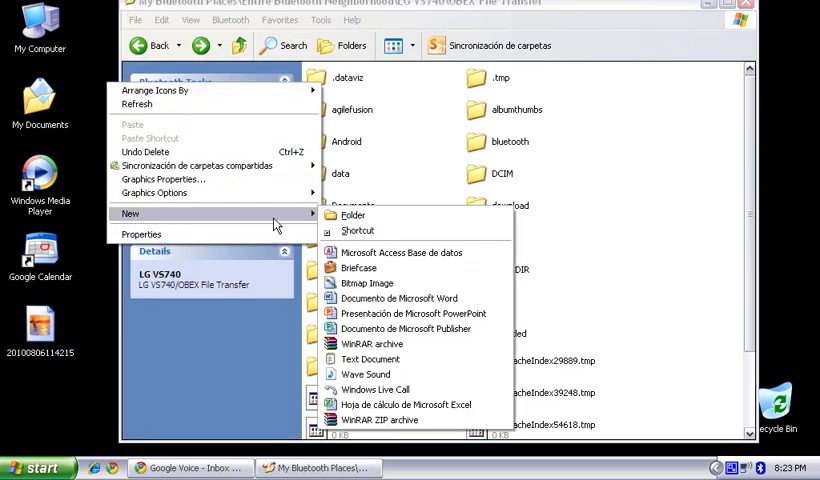
pyautogui.moveTo(370, 360)
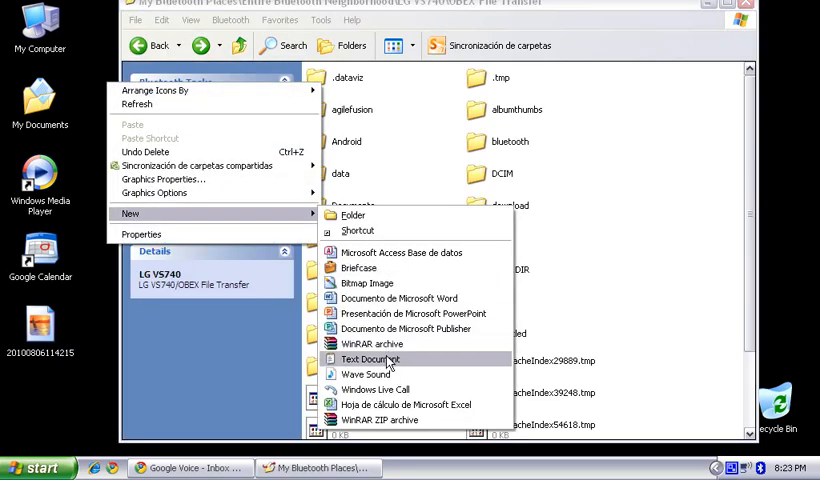
pyautogui.click(370, 360)
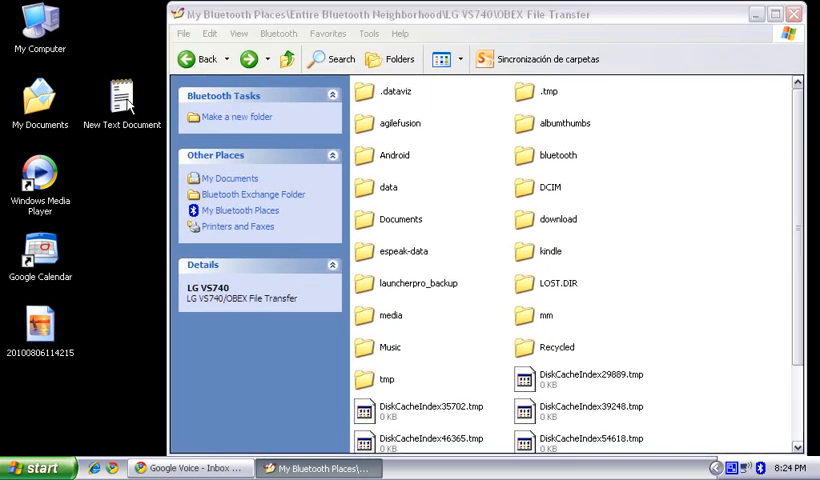
# With New Text Document.txt copied to the phone's root, select it there and delete it.
pyautogui.click(400, 122)
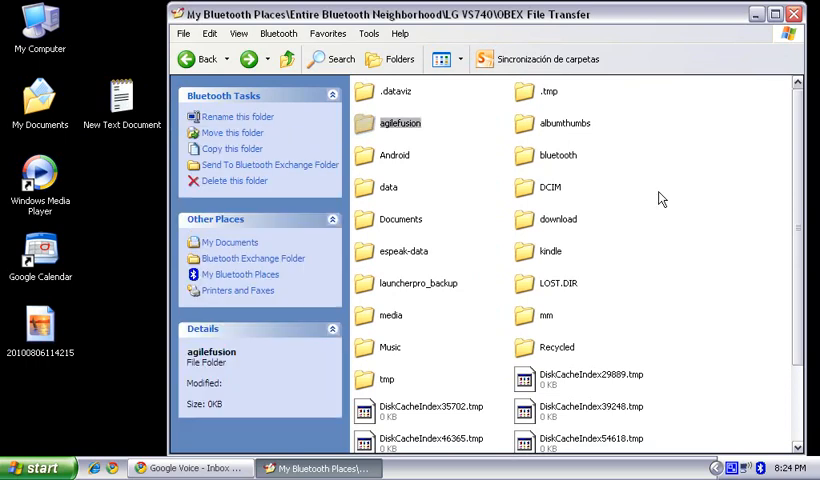
pyautogui.moveTo(668, 210)
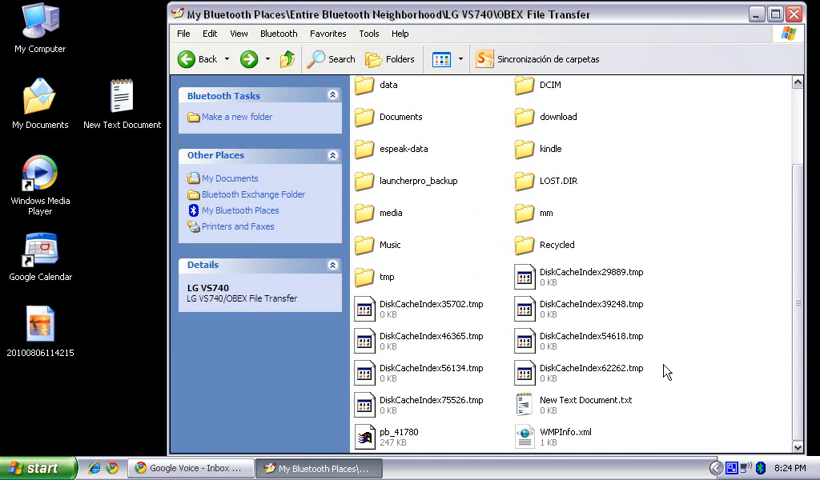
pyautogui.click(568, 402)
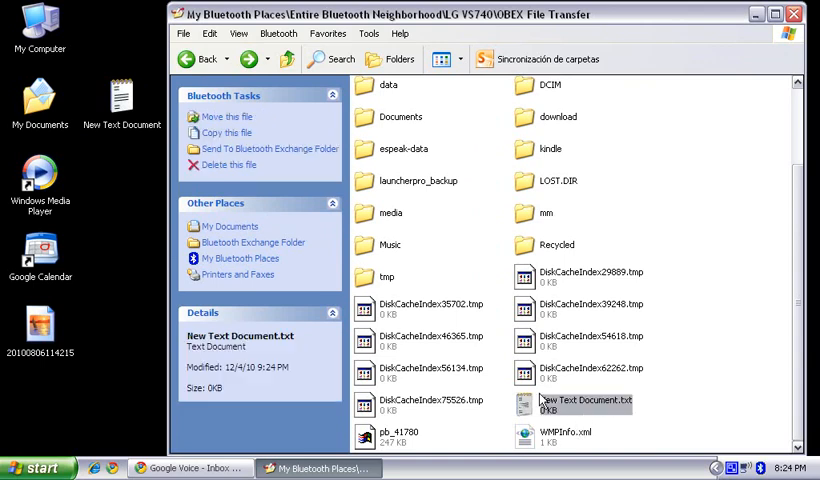
pyautogui.rightClick(570, 404)
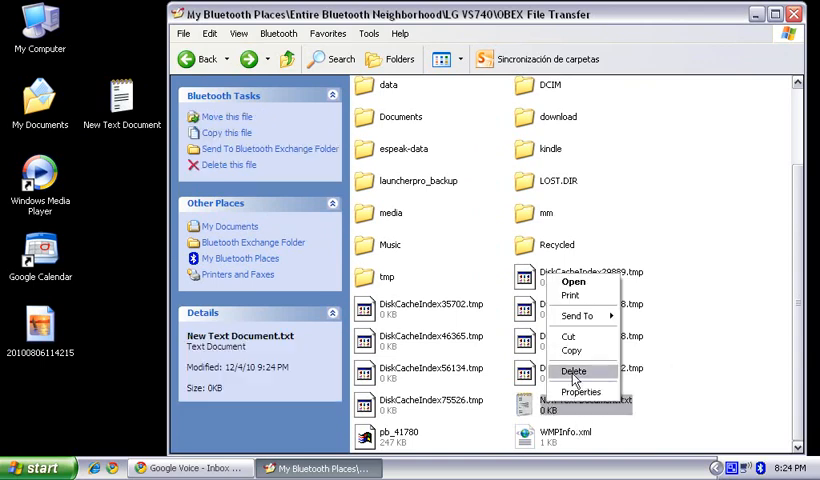
pyautogui.click(572, 372)
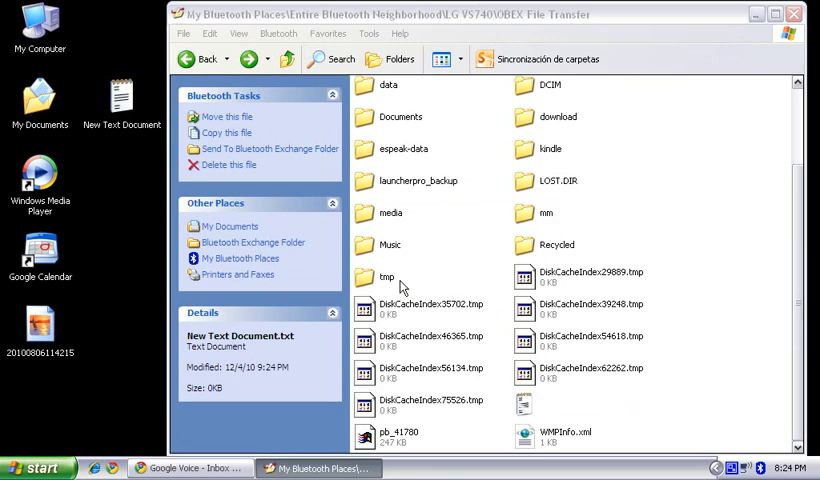